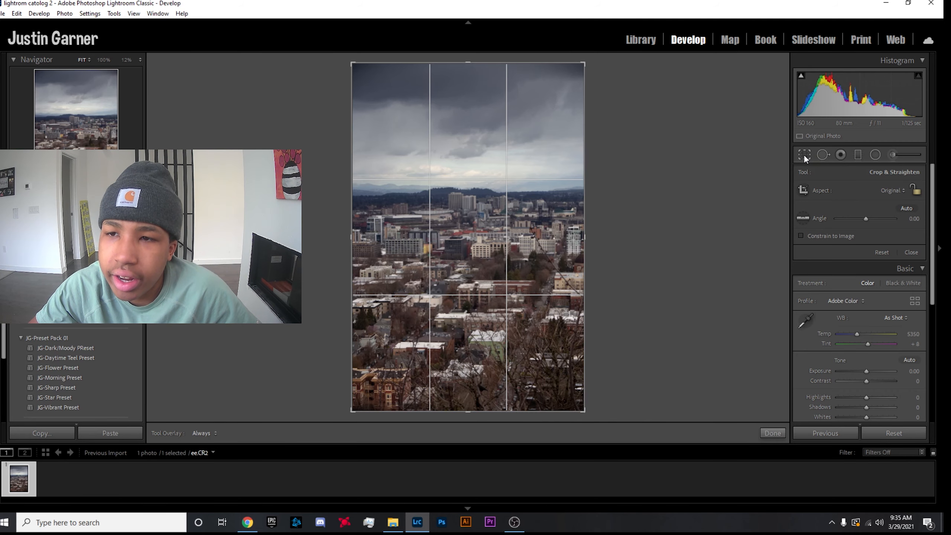
Apply a 4x5 portrait crop, reframing twice to trim the dark top of the sky.
click(886, 190)
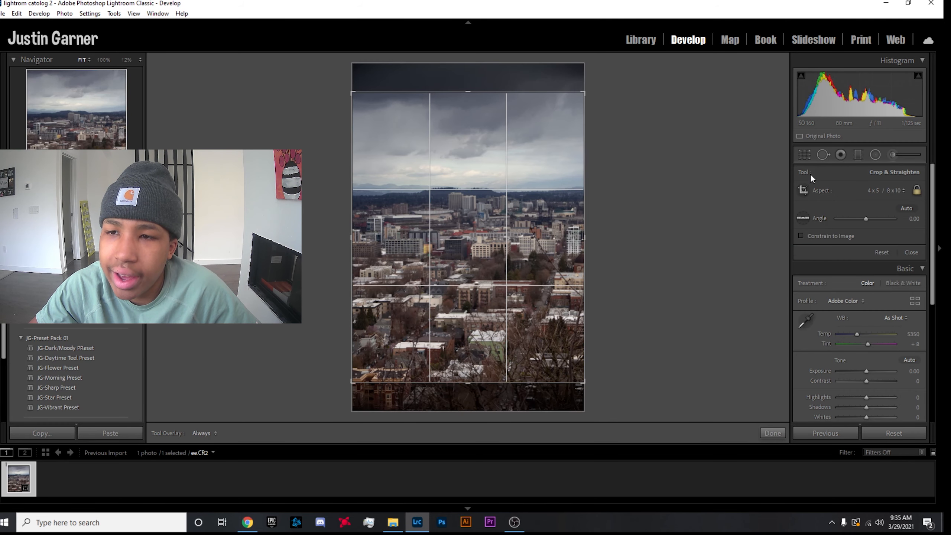
click(772, 432)
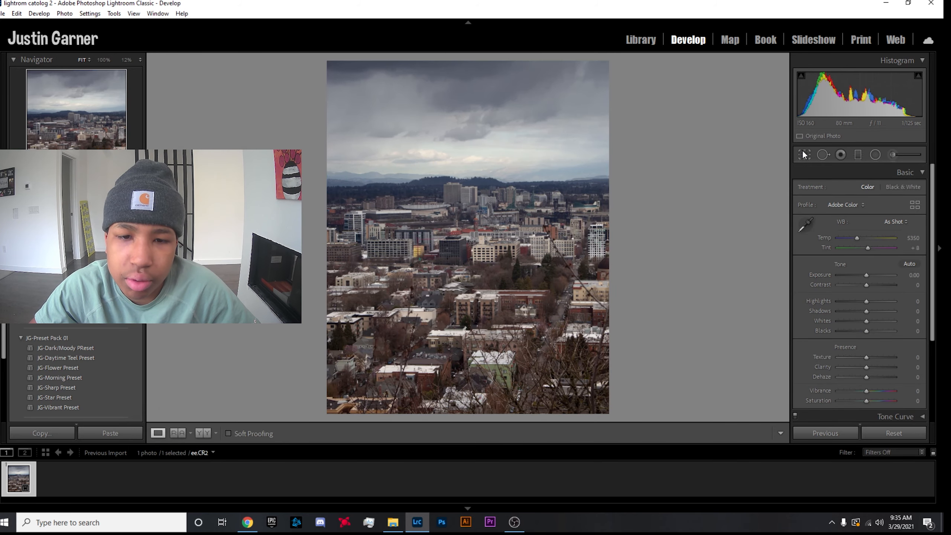
click(805, 154)
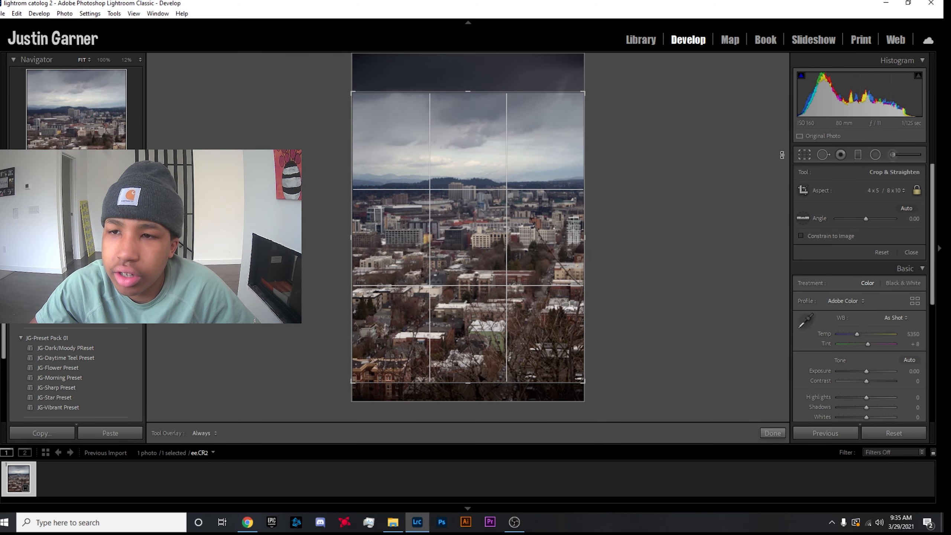
click(773, 432)
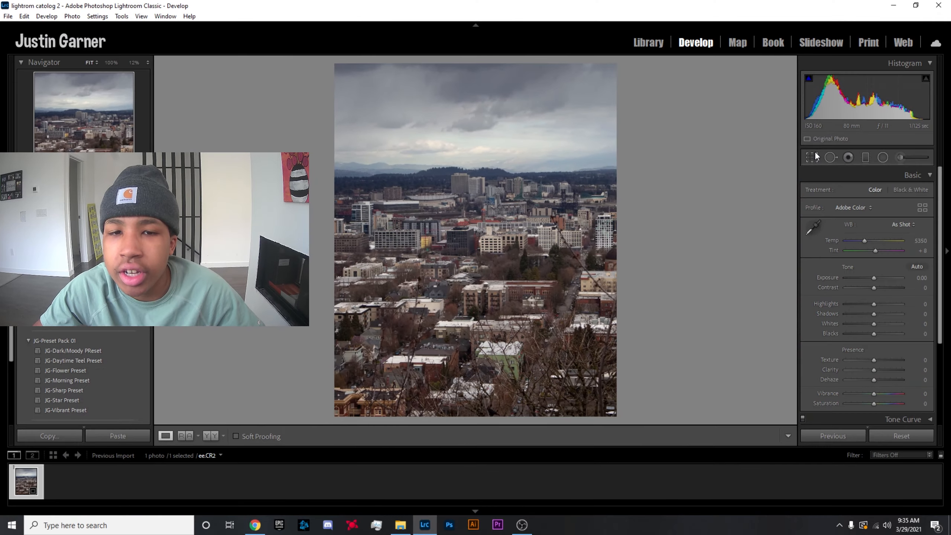
click(809, 156)
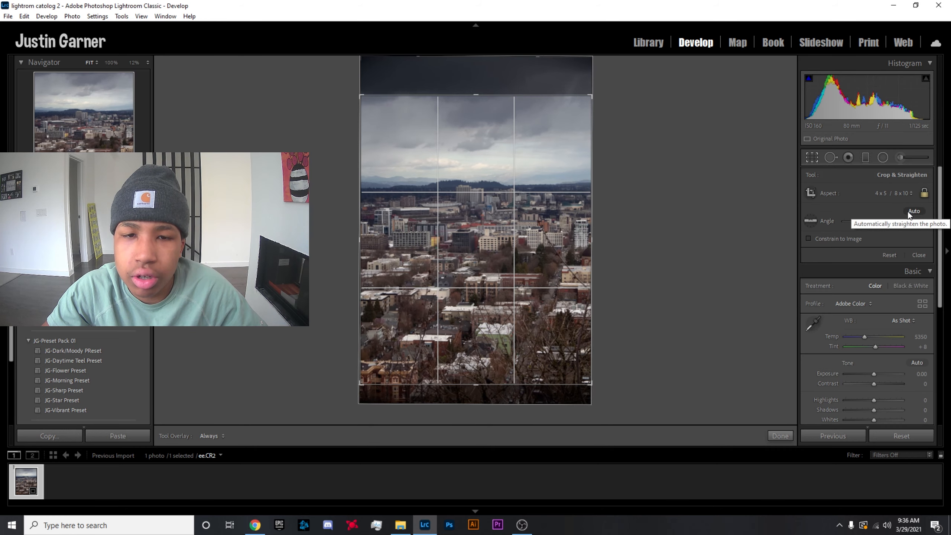
click(780, 436)
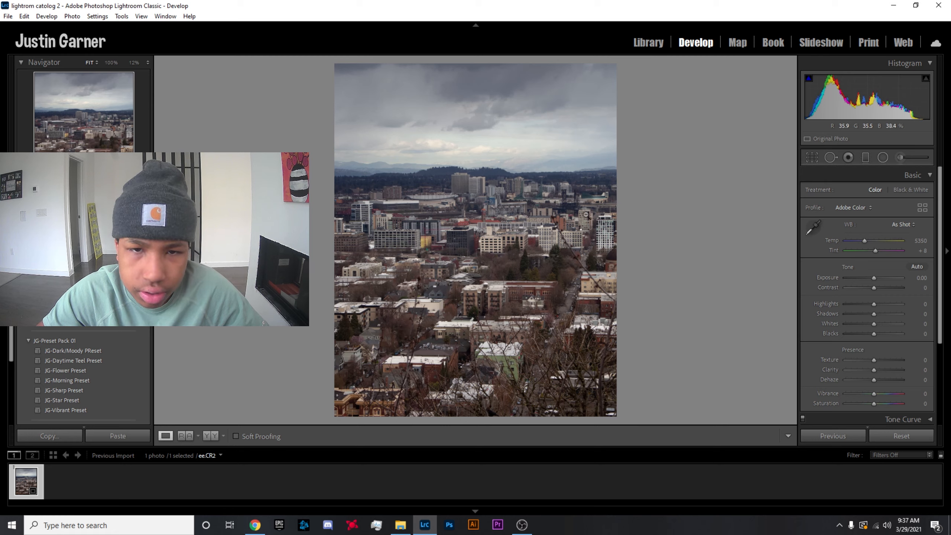
mouse_move(875, 278)
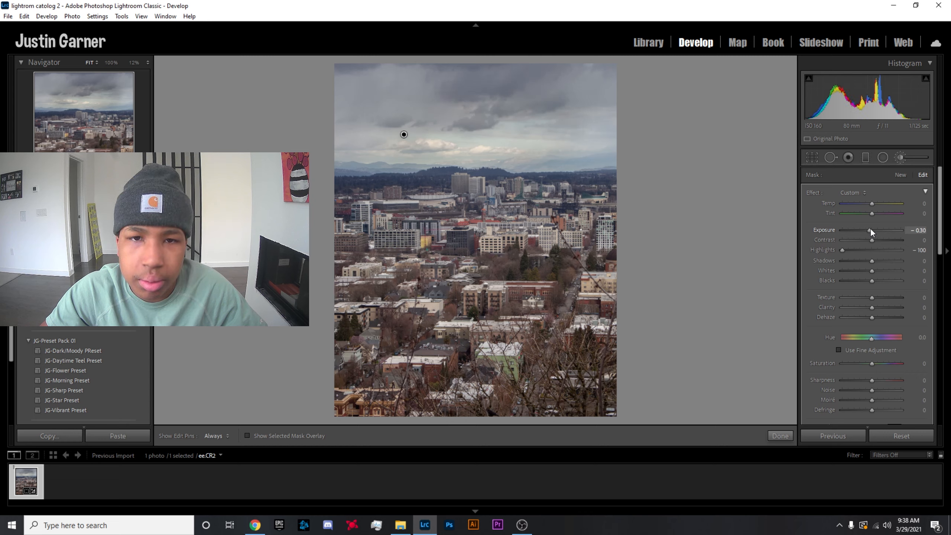
Fine-tune the sky's graduated-filter darkening (Exposure -0.30, Highlights -100).
click(436, 141)
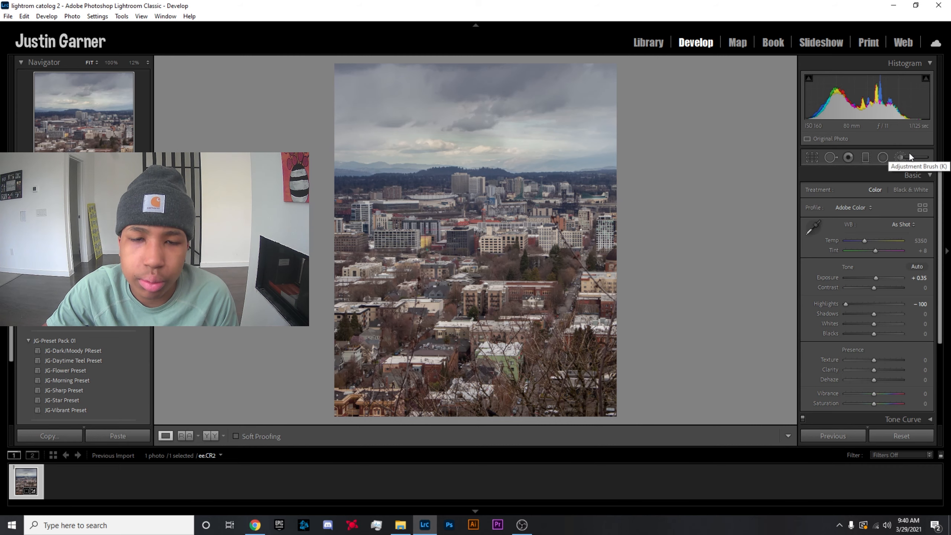
mouse_move(501, 140)
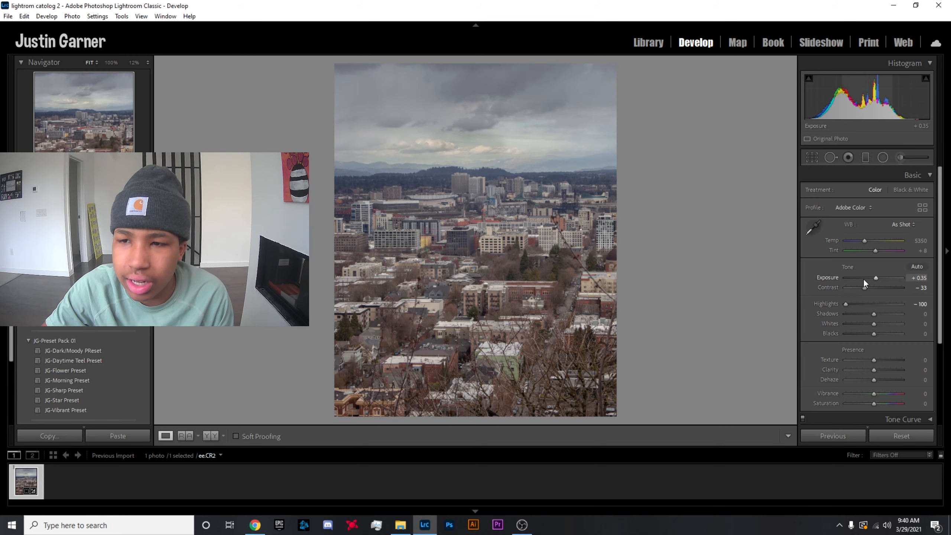
mouse_move(874, 315)
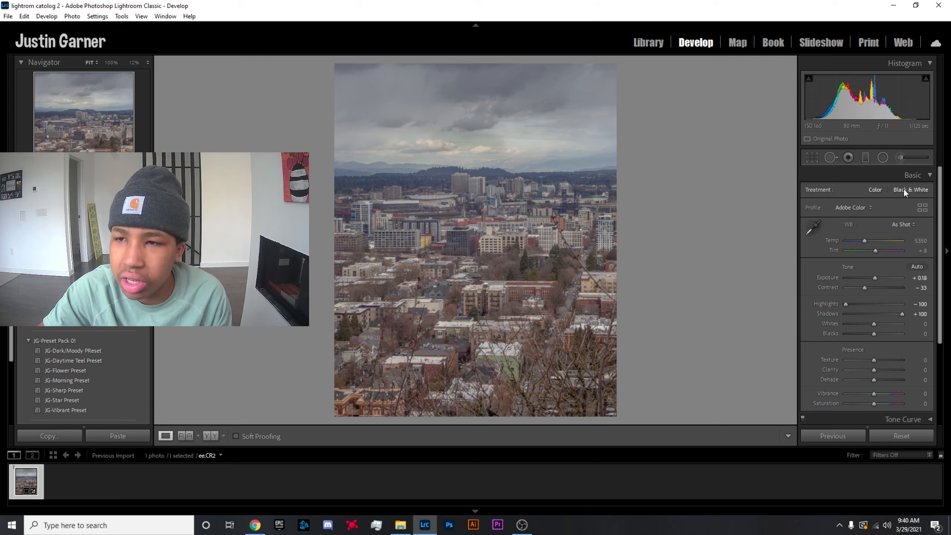
Scroll the Basic panel to reach Contrast -33, Shadows +100 and Exposure +0.18.
scroll(down, 3)
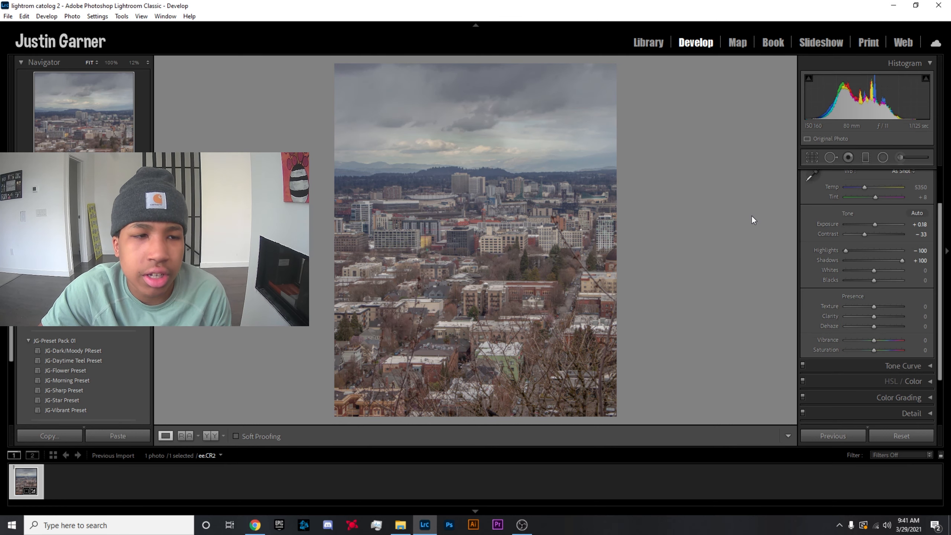
mouse_move(745, 214)
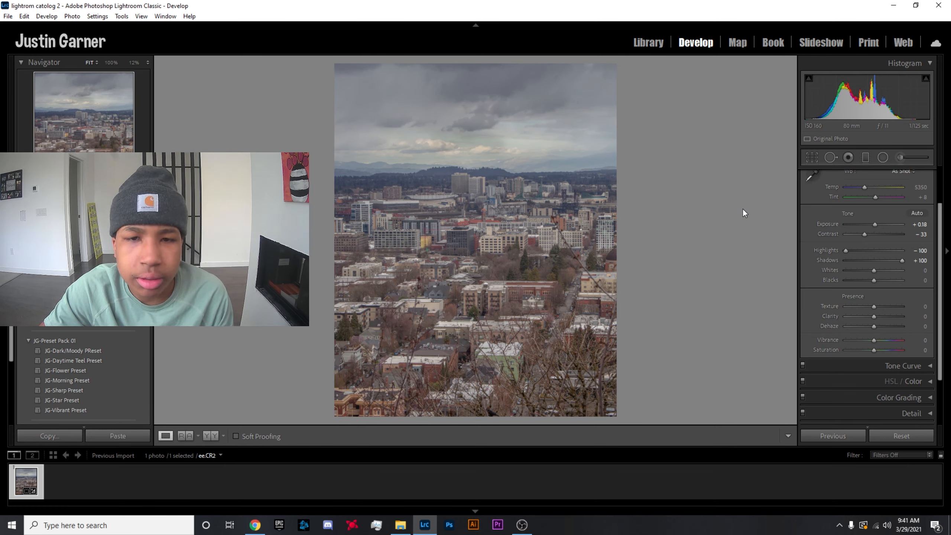
mouse_move(778, 224)
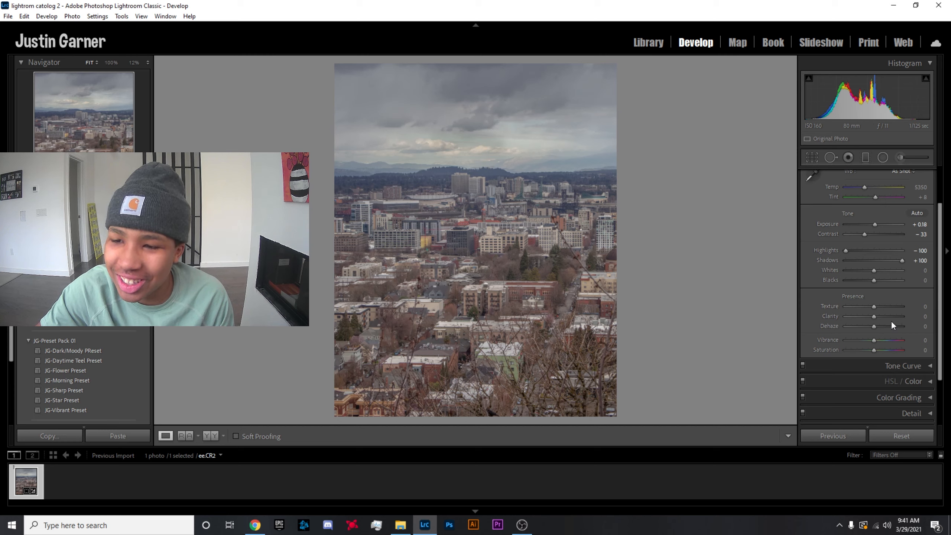
mouse_move(716, 216)
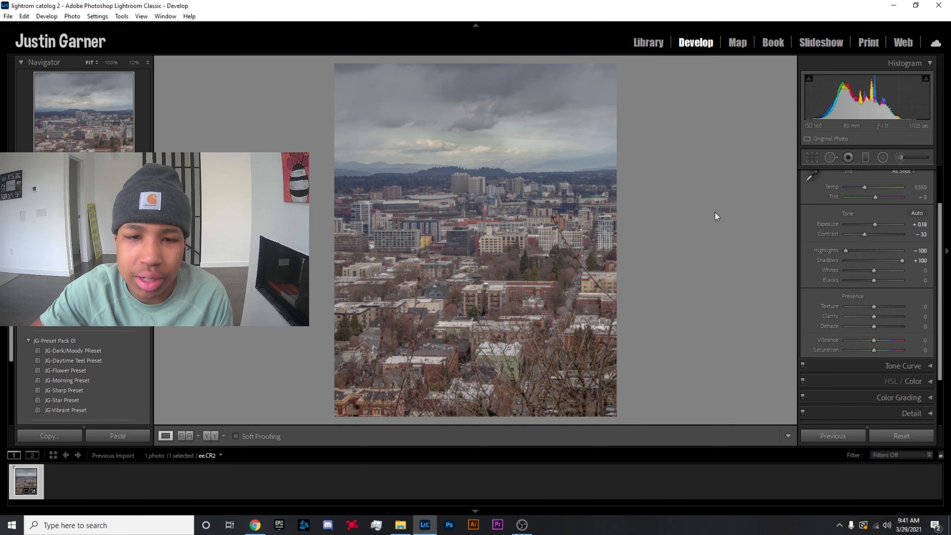
mouse_move(429, 241)
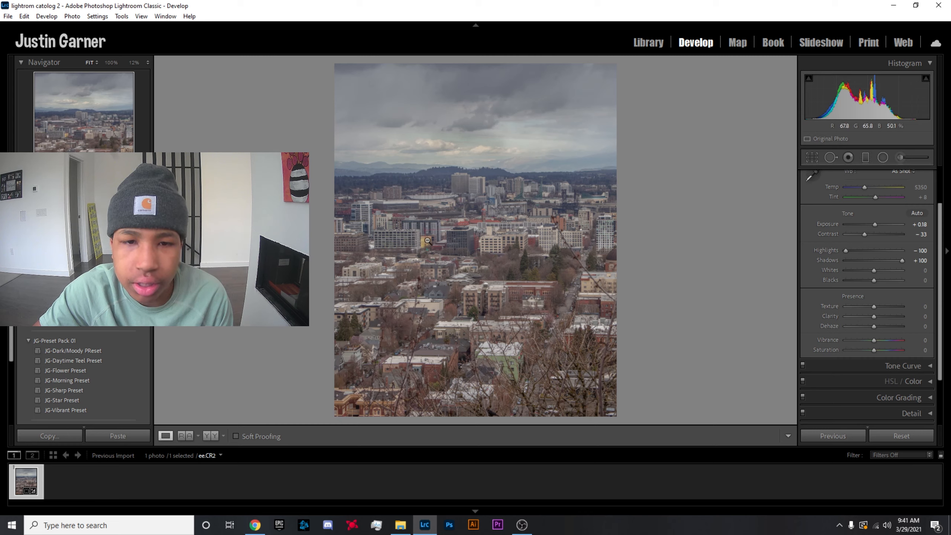
mouse_move(449, 233)
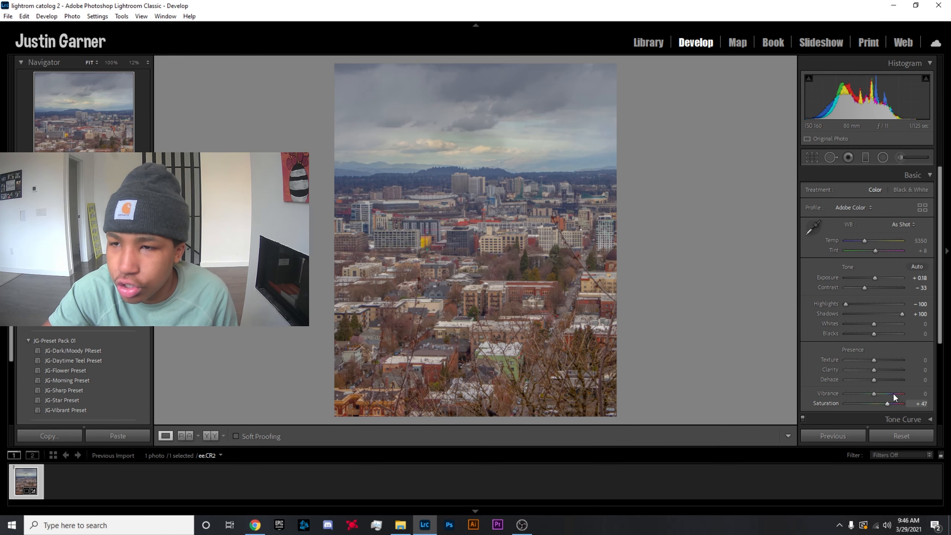
Collapse the Basic panel after boosting Saturation to +47.
click(913, 174)
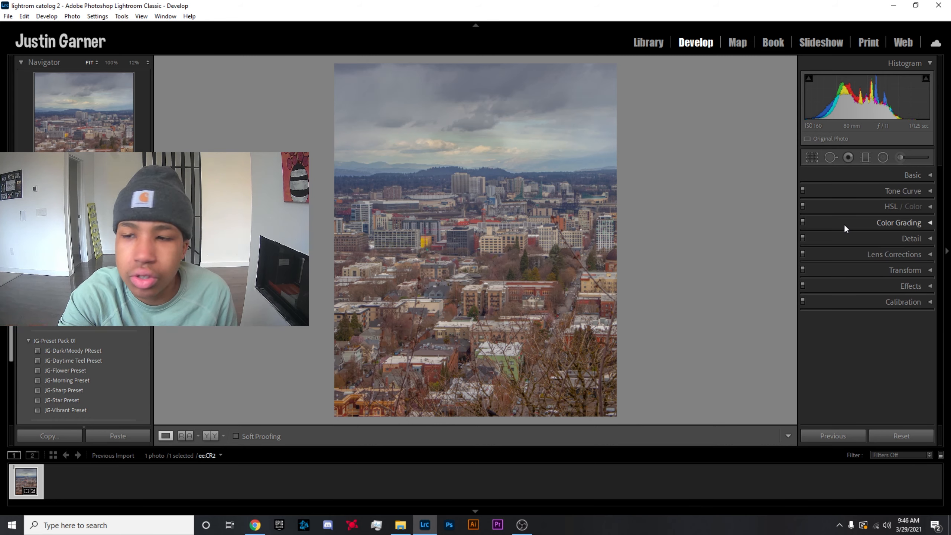
mouse_move(914, 202)
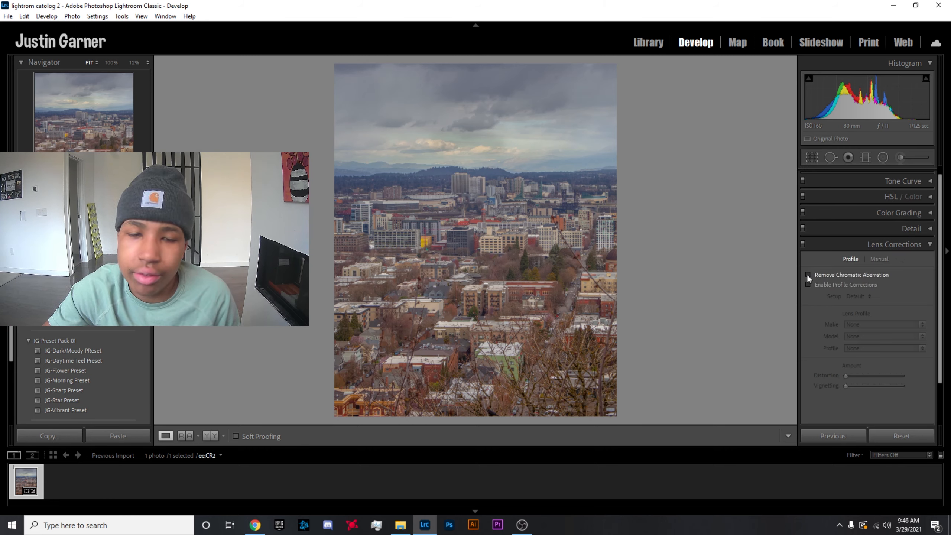
Enable Remove Chromatic Aberration in Lens Corrections, then move on to Transform.
click(808, 275)
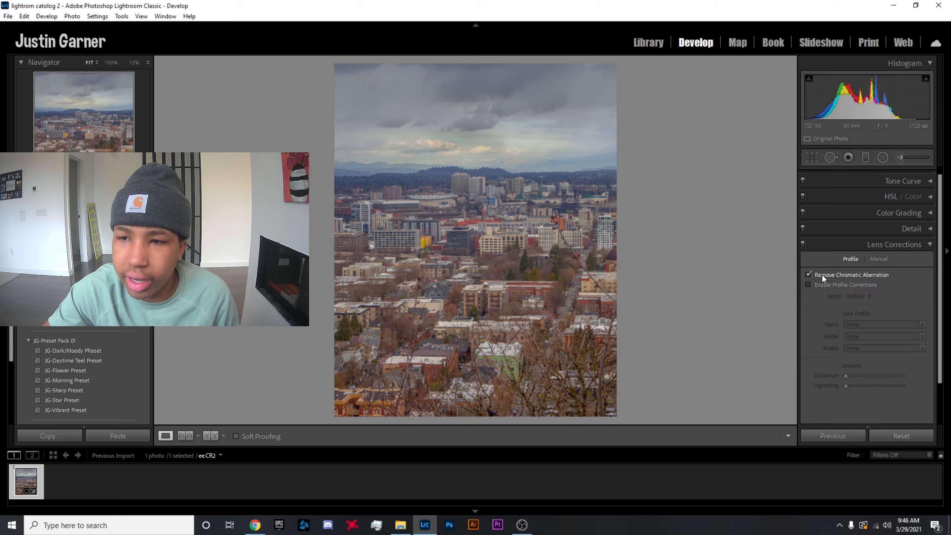
mouse_move(852, 275)
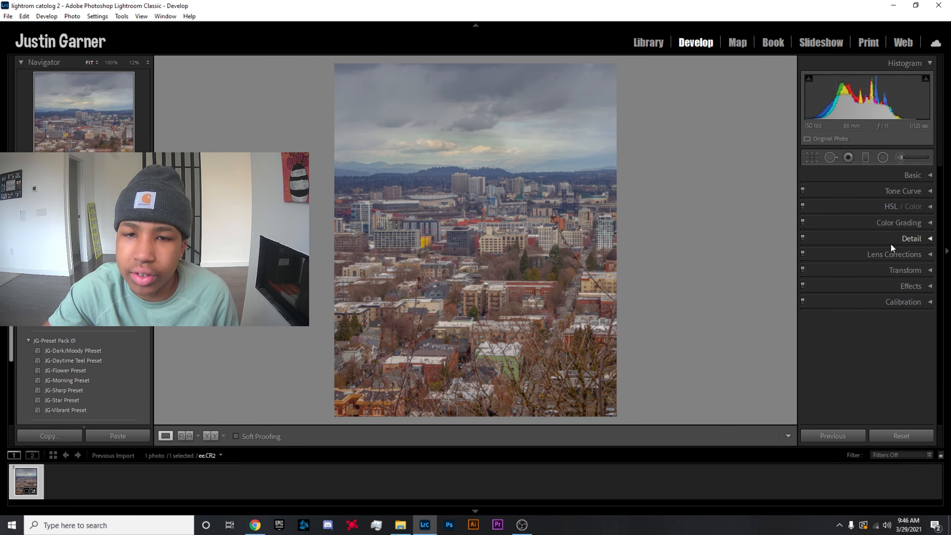
click(905, 270)
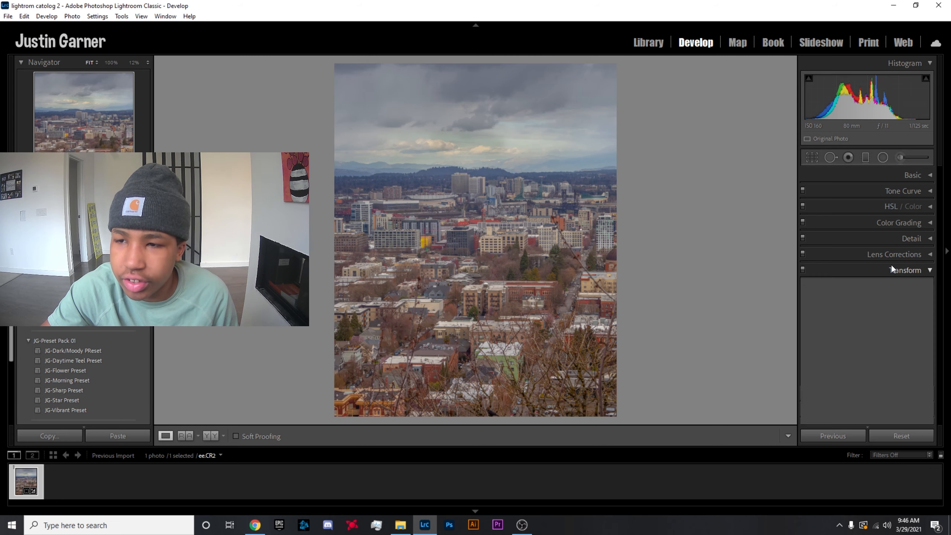
click(913, 175)
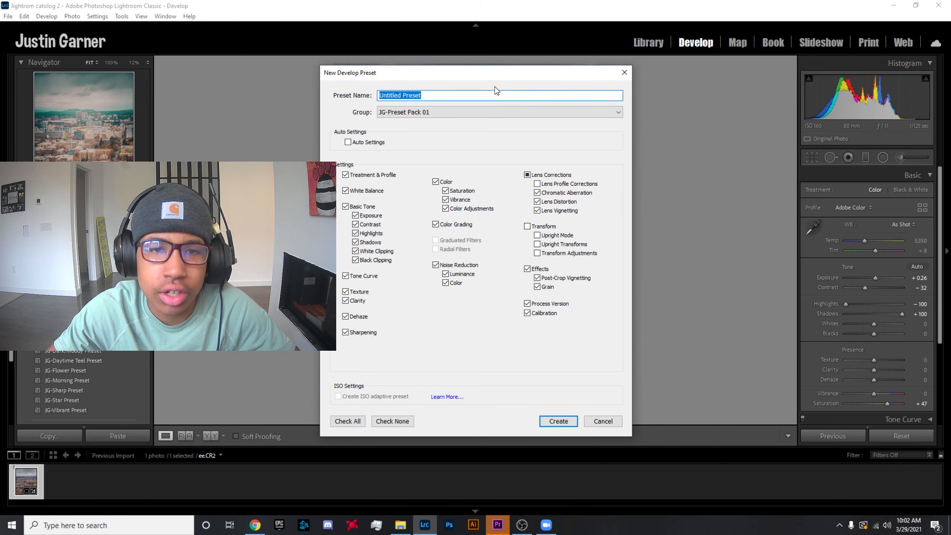
Create the develop preset 'JG-CloudyPreset' in the JG-Preset Pack 01 group.
text(JG)
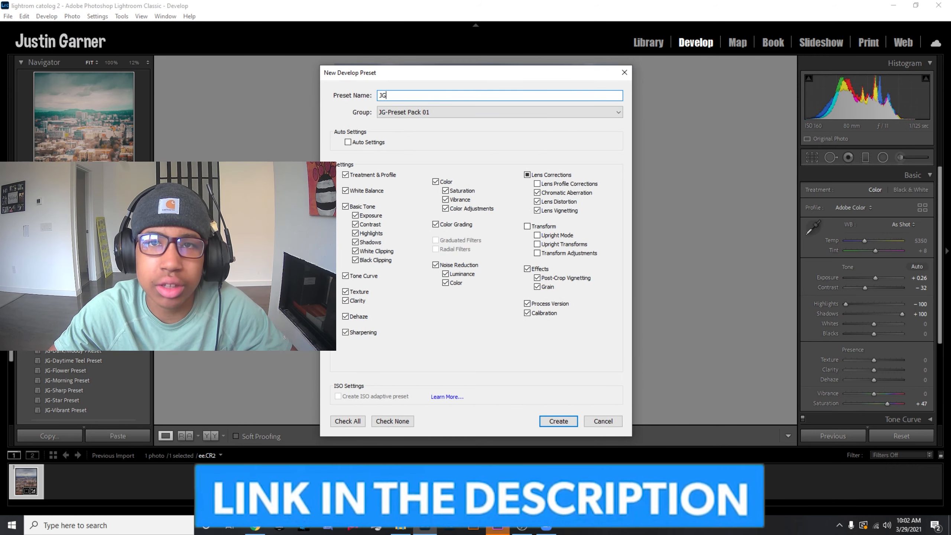
text(-)
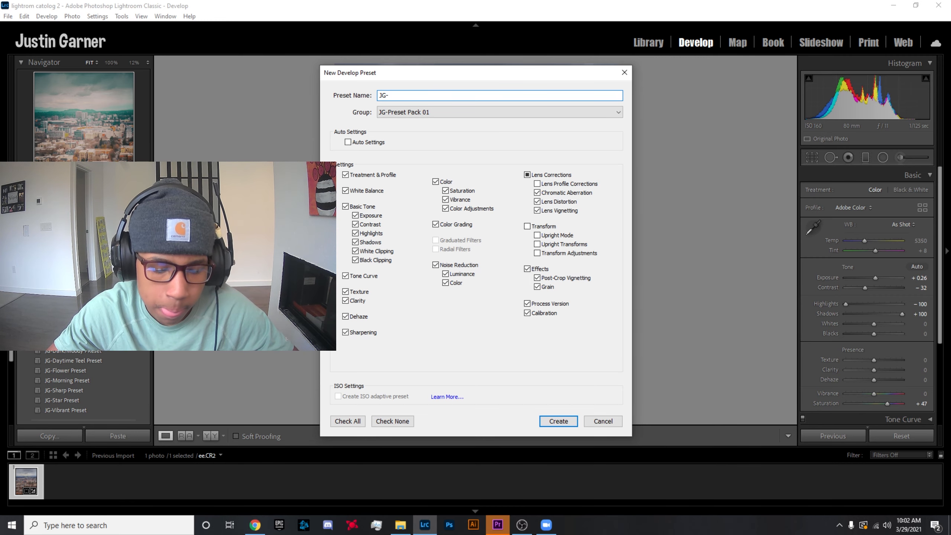
text(Clo)
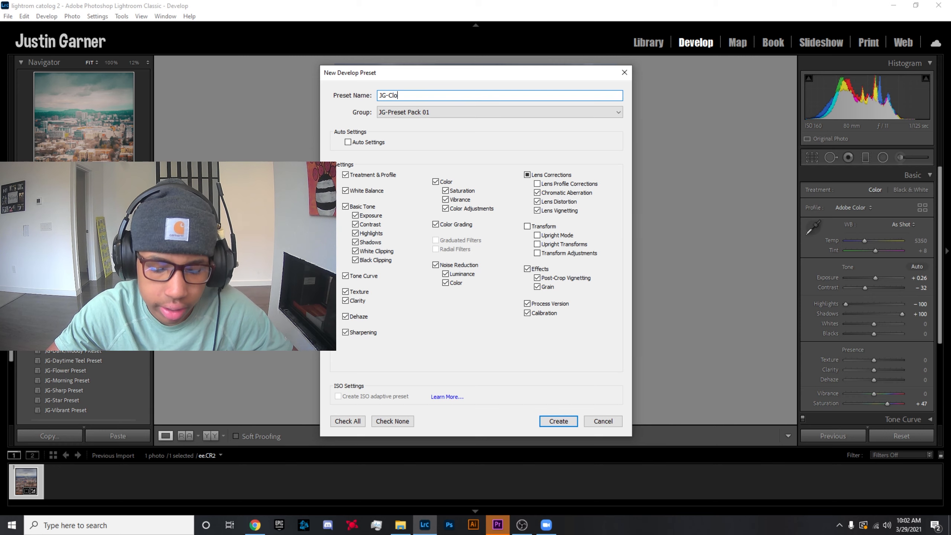
text(udyPres)
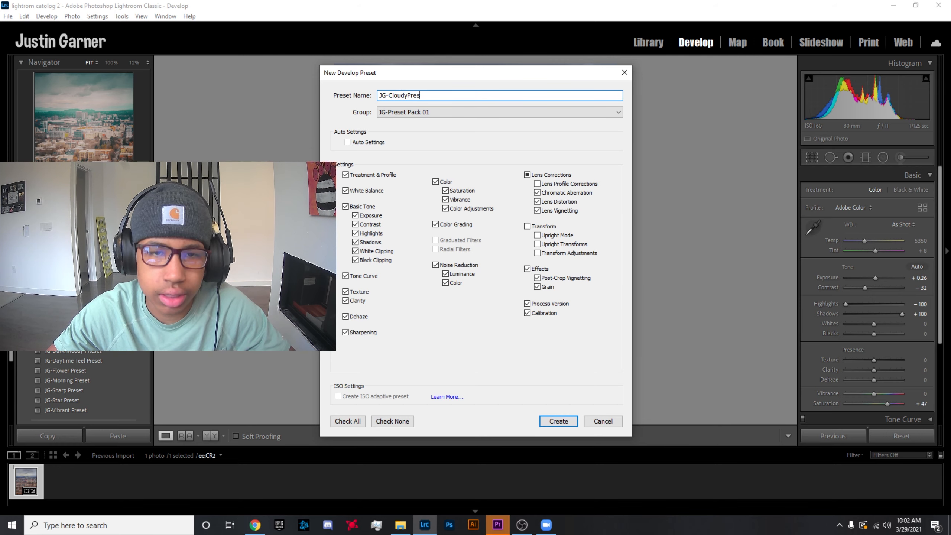
click(558, 421)
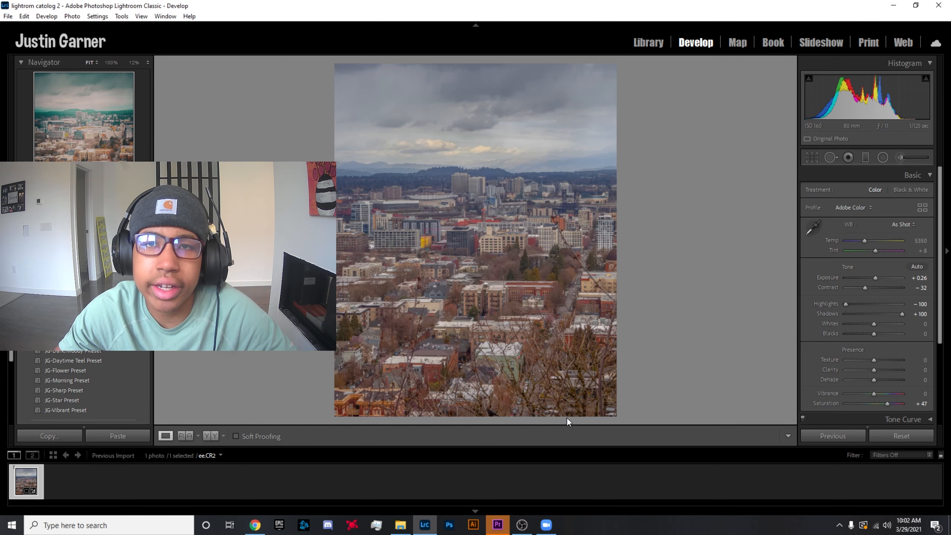